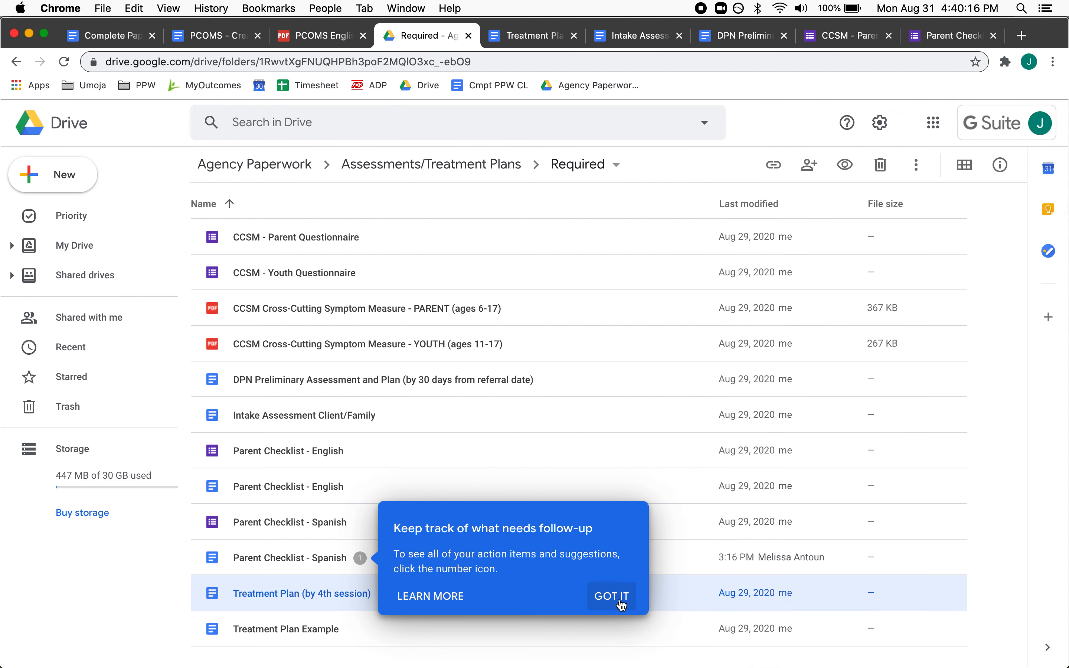
# - Dismiss the follow-up tip and select the Treatment Plan (by 4th session) file in the Required folder
pyautogui.click(611, 597)
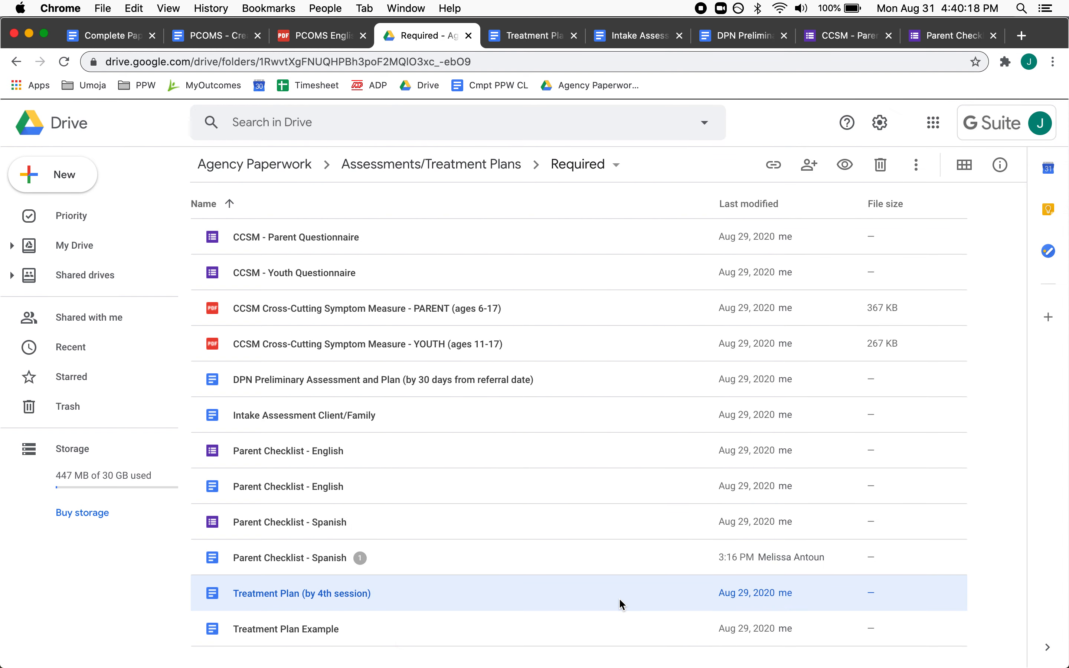
pyautogui.moveTo(511, 438)
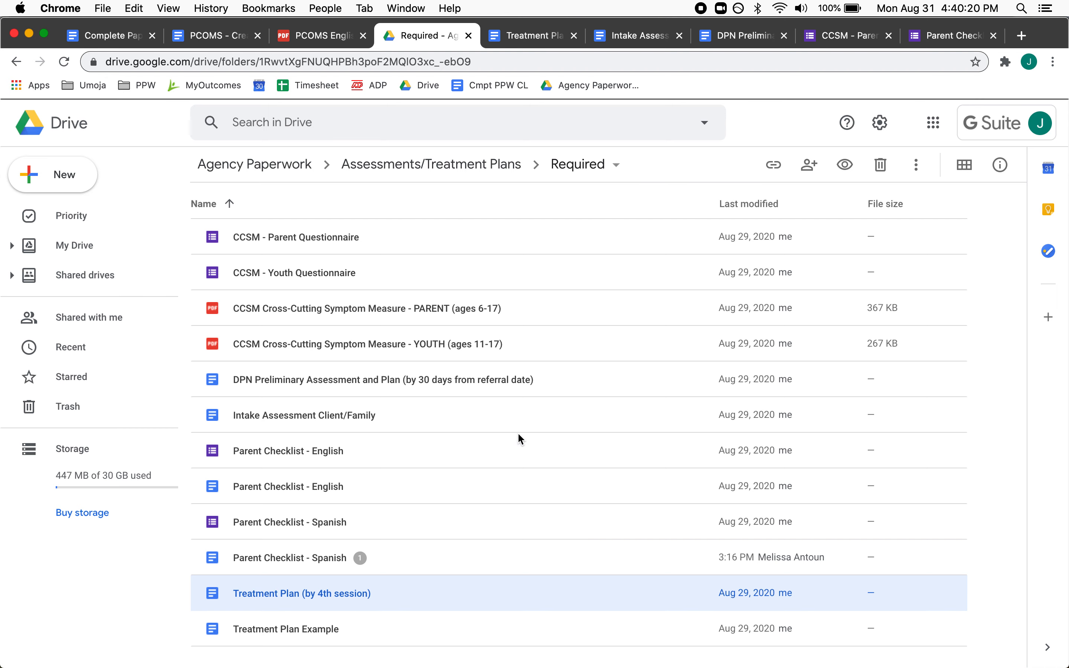
pyautogui.click(300, 416)
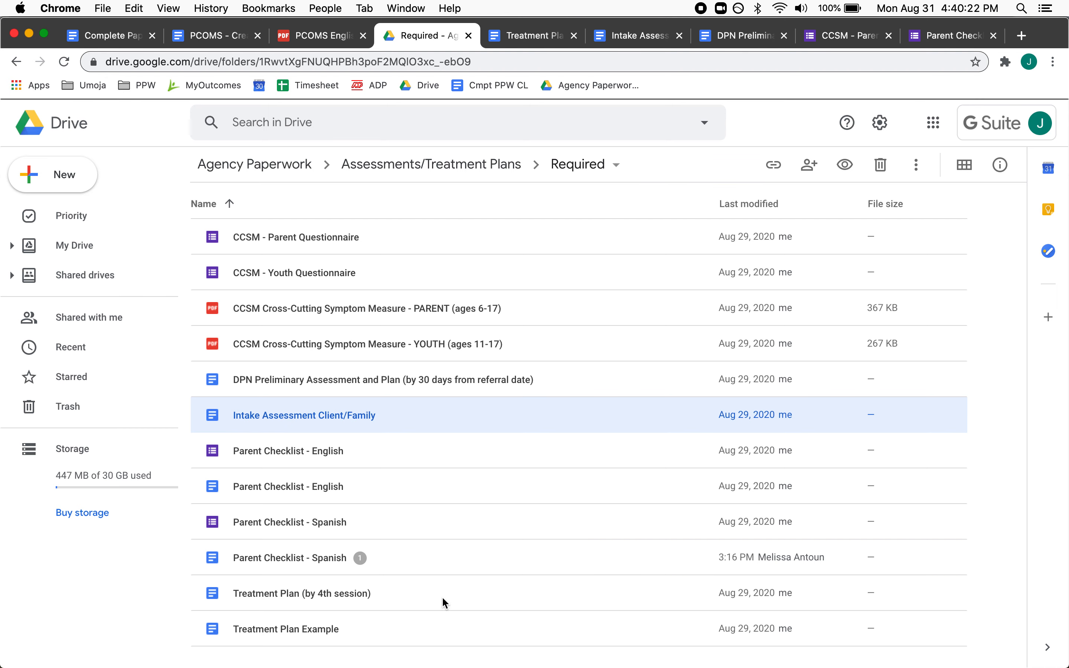
# - Start a copy of the Treatment Plan doc via File > Make a copy, keeping the name without 'Copy of'
pyautogui.doubleClick(302, 595)
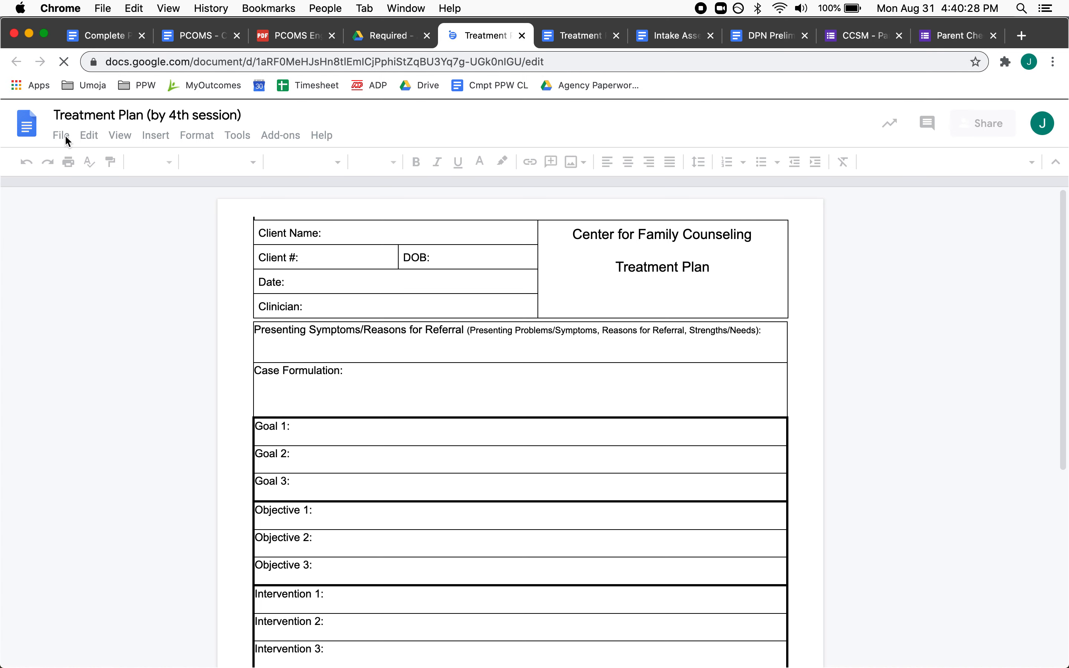
pyautogui.click(61, 135)
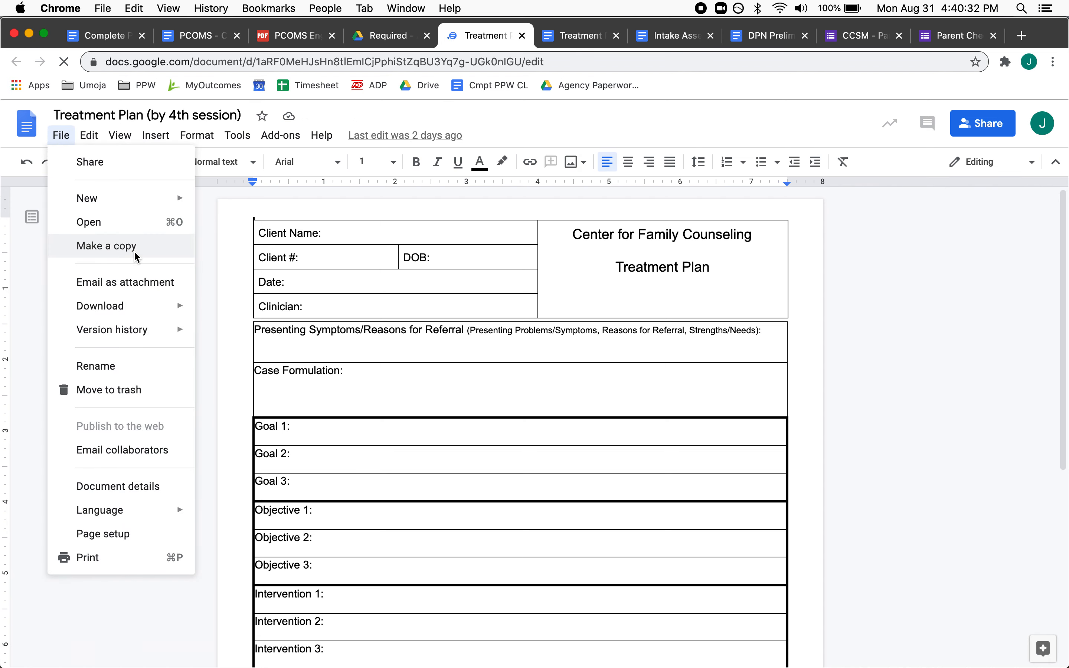
pyautogui.click(106, 246)
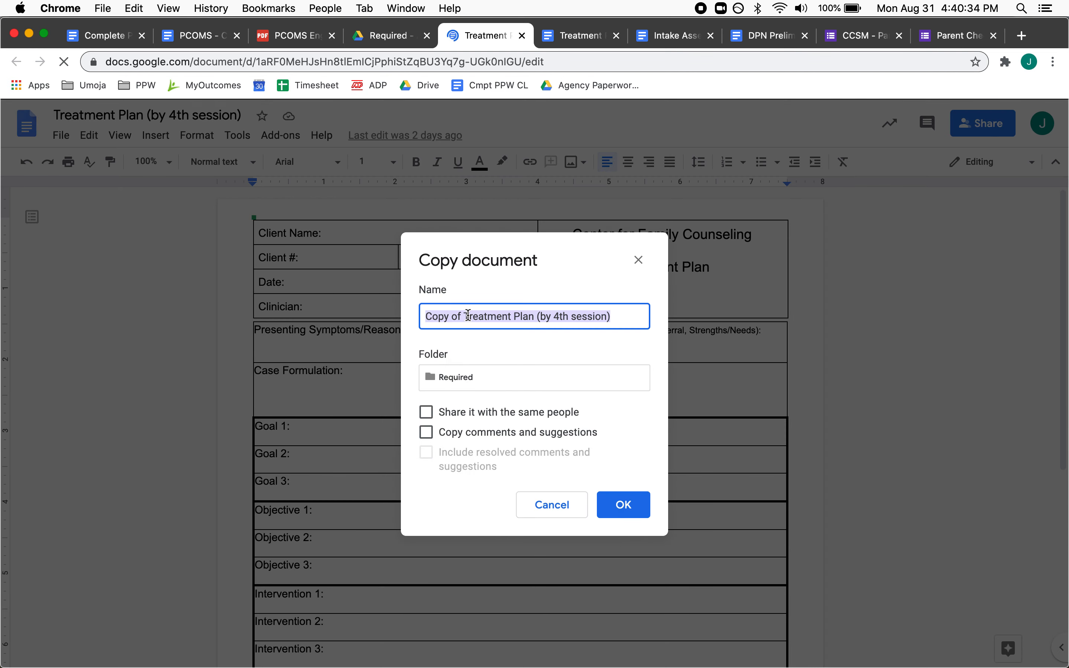
pyautogui.click(456, 316)
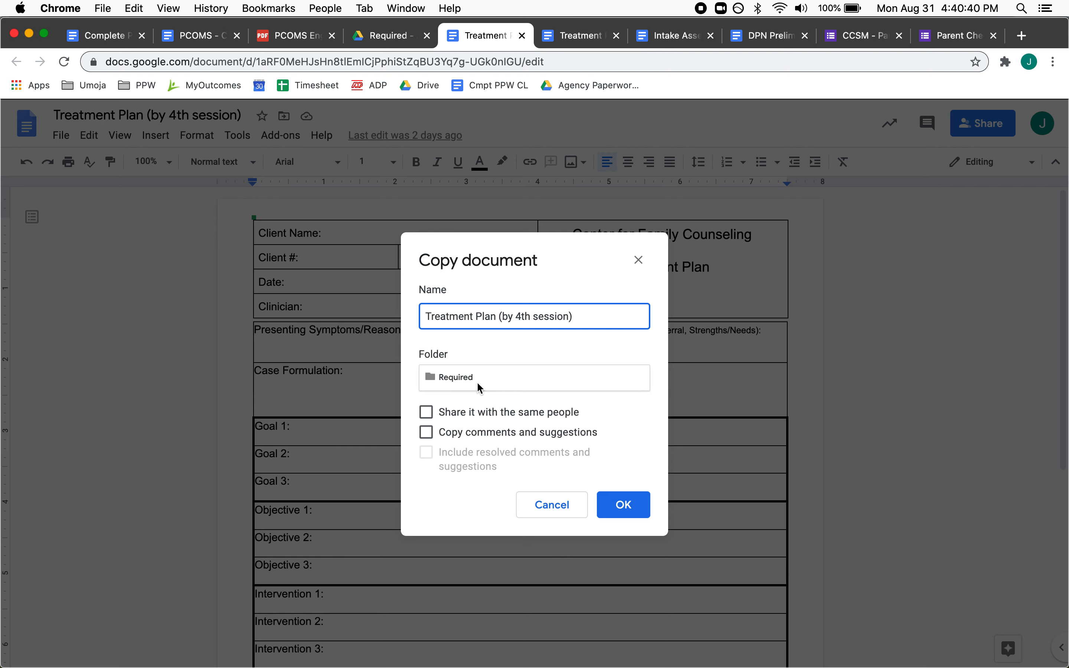
# - Create a new 'Treatment Docs' folder in My Drive as the copy's destination and confirm the copy
pyautogui.click(534, 378)
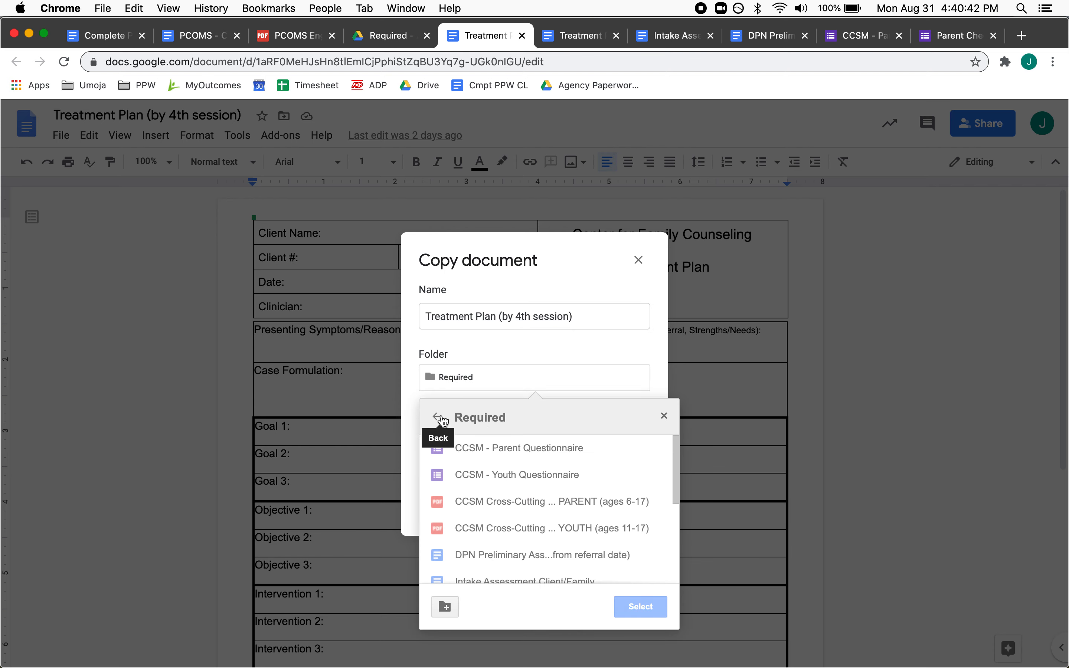
pyautogui.click(438, 419)
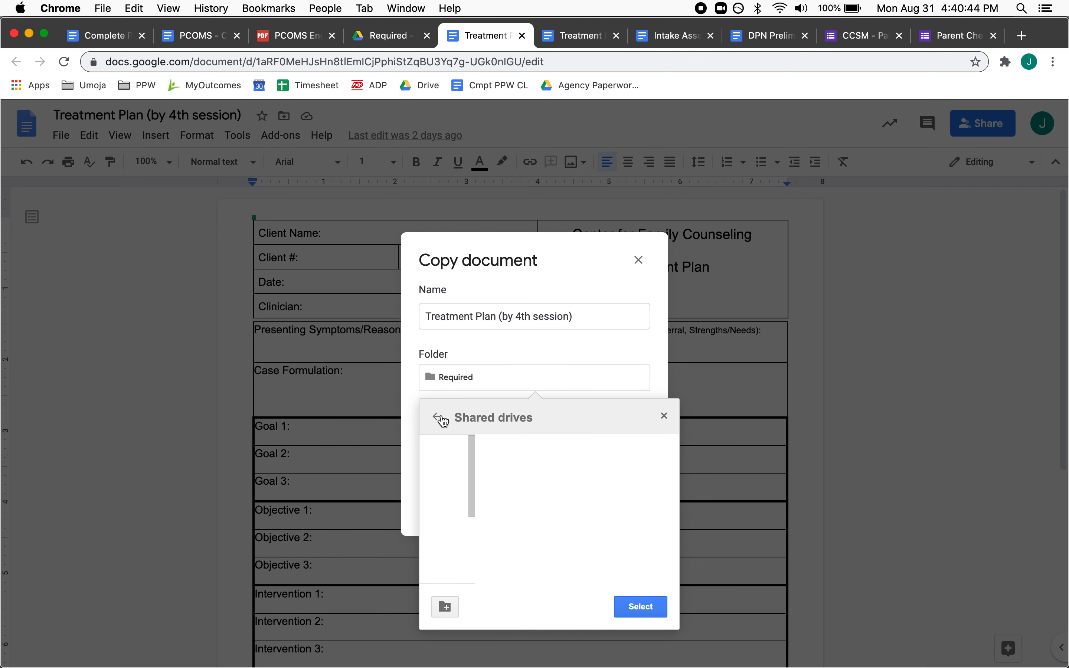
pyautogui.click(438, 419)
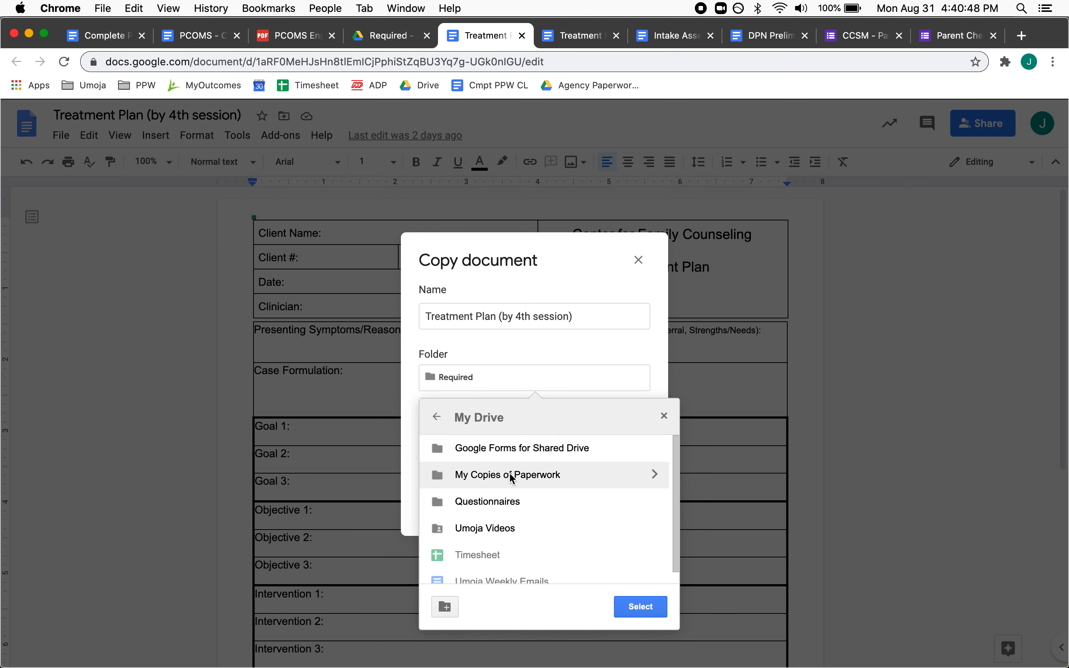
pyautogui.moveTo(603, 454)
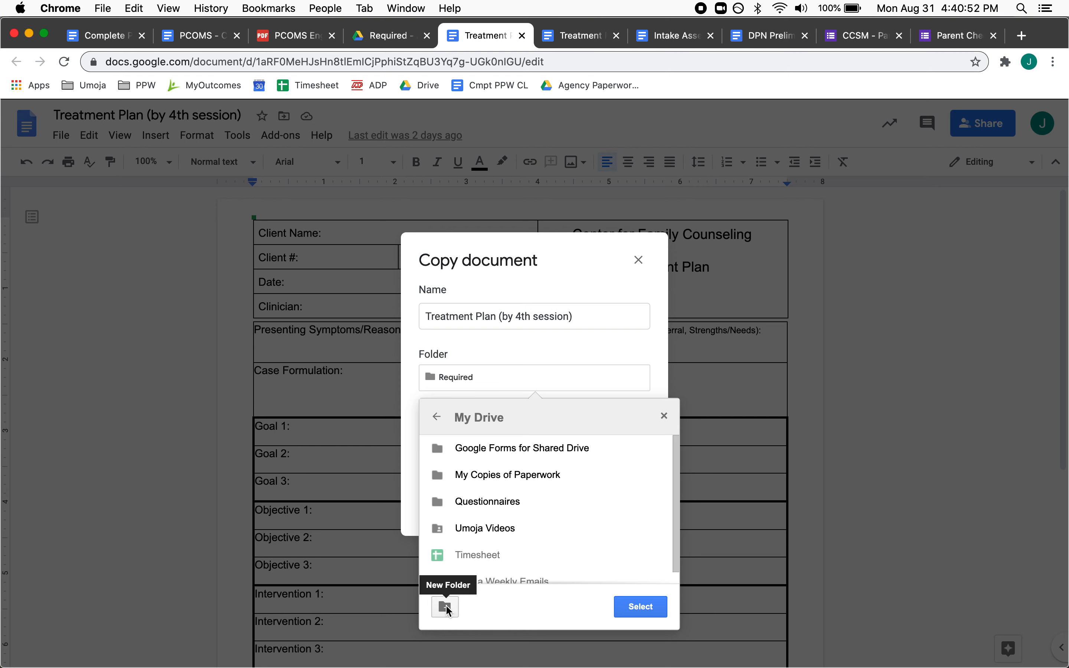
pyautogui.click(445, 607)
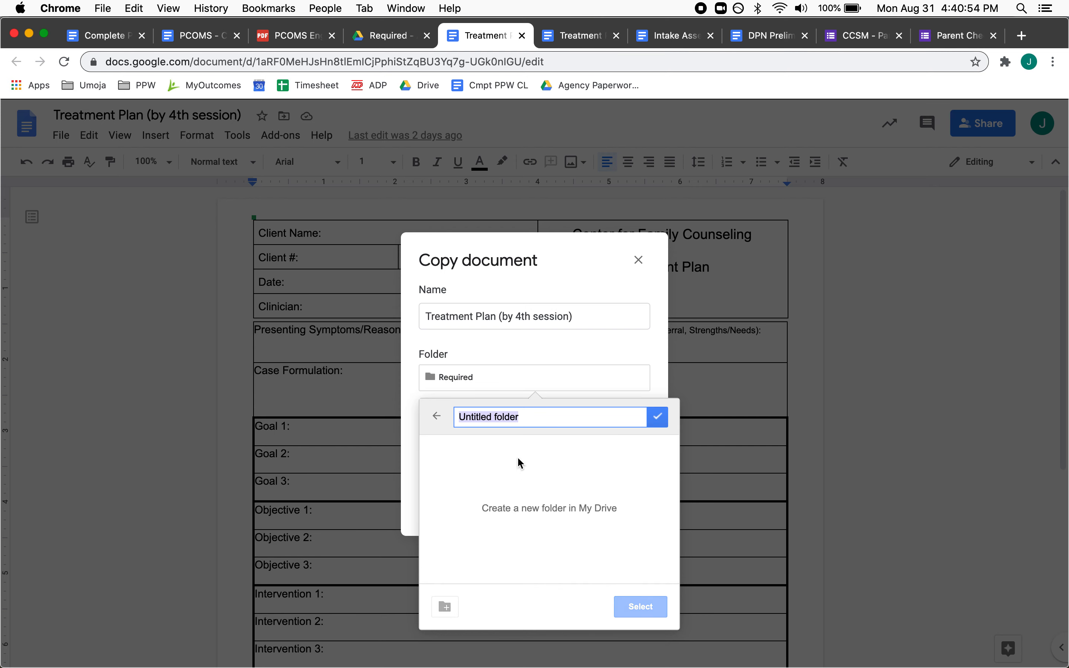
pyautogui.write('Treatment Do')
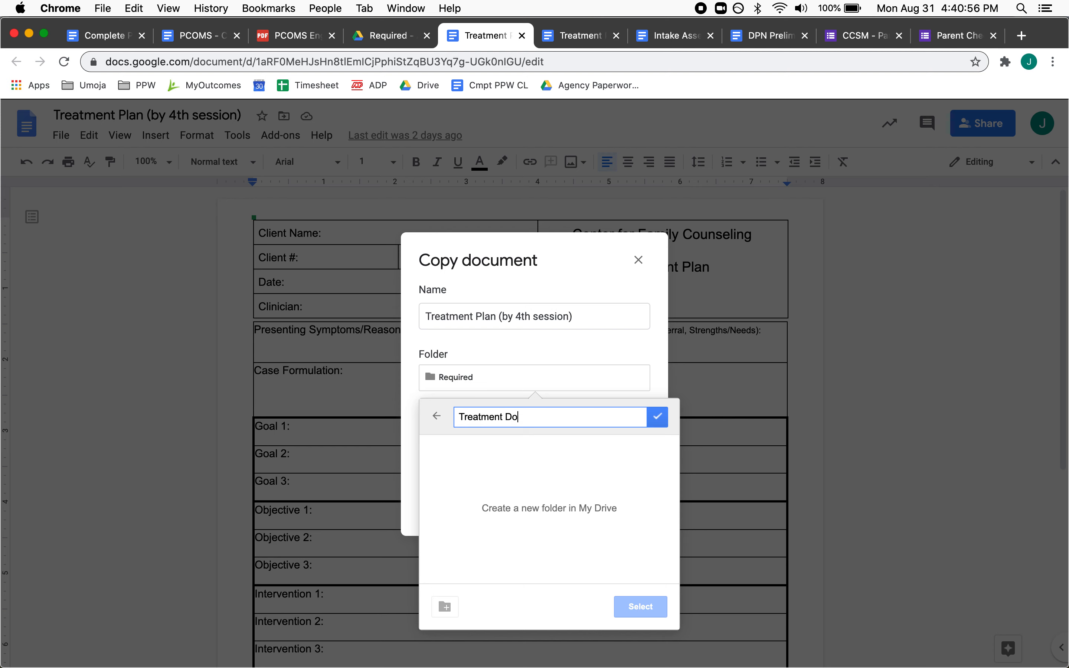
pyautogui.write('cs')
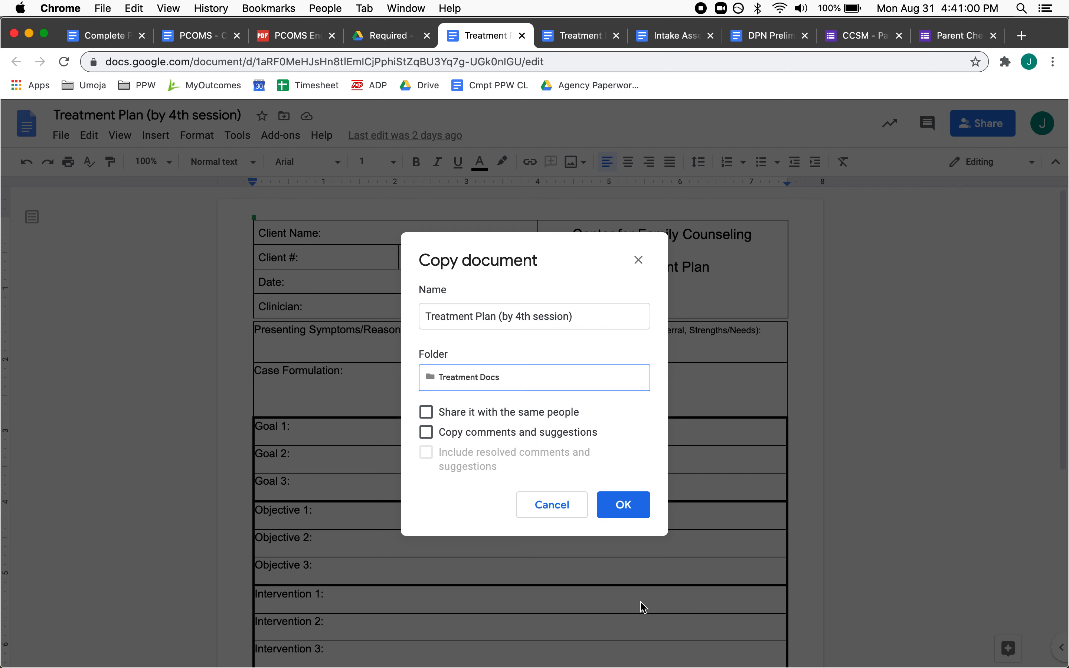
pyautogui.click(624, 505)
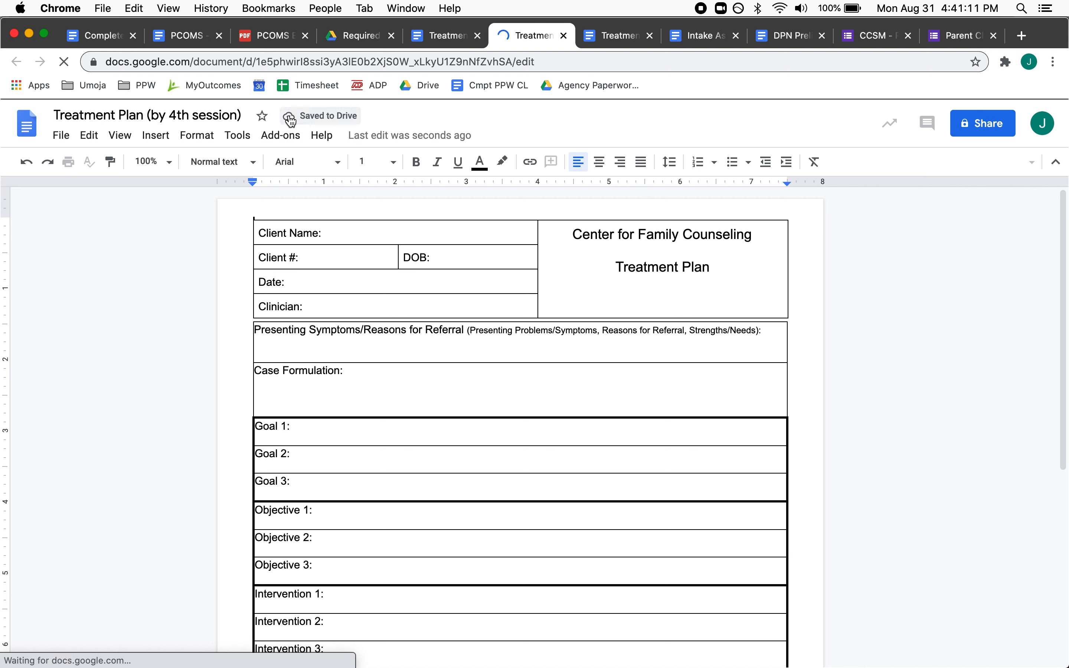
# - Check the copy's save status and view that it is stored in the Treatment Docs folder
pyautogui.click(288, 116)
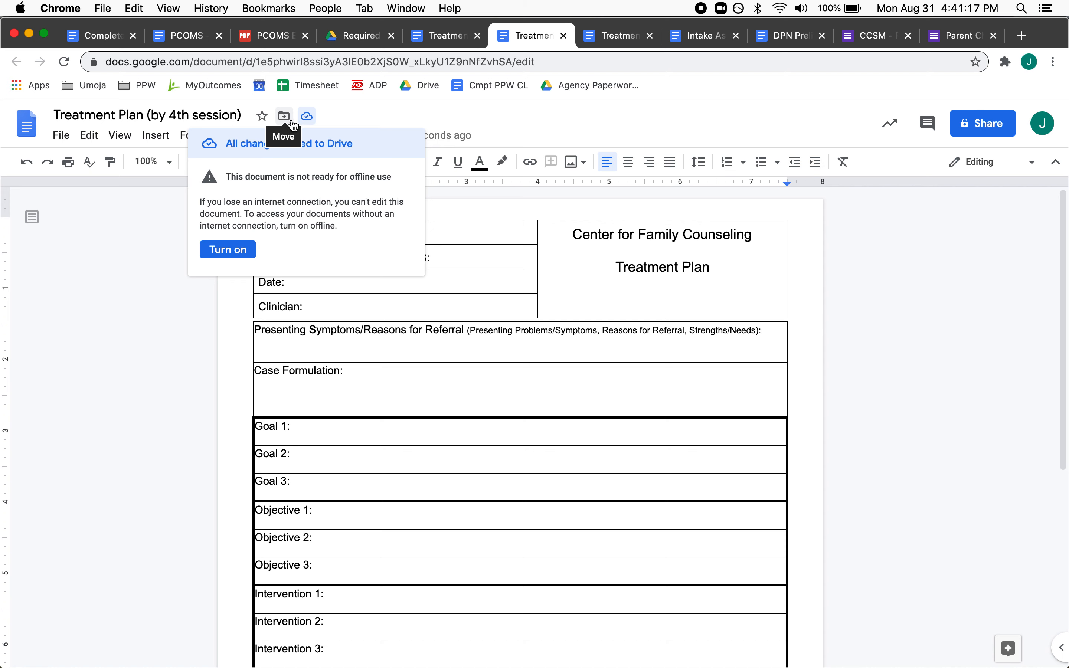
pyautogui.click(284, 116)
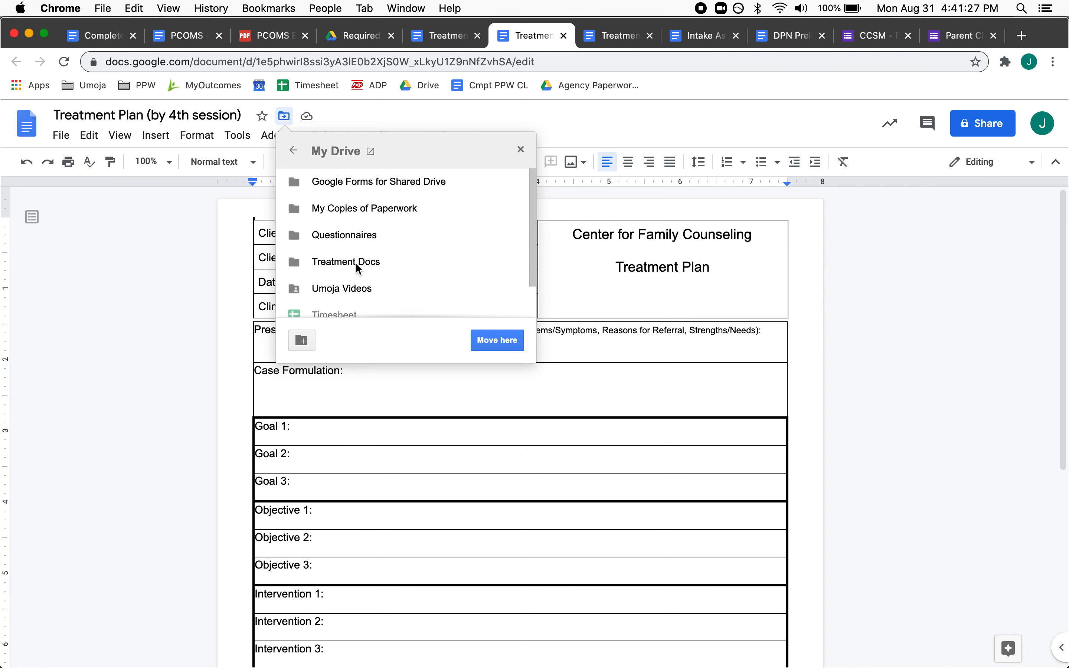
pyautogui.moveTo(416, 205)
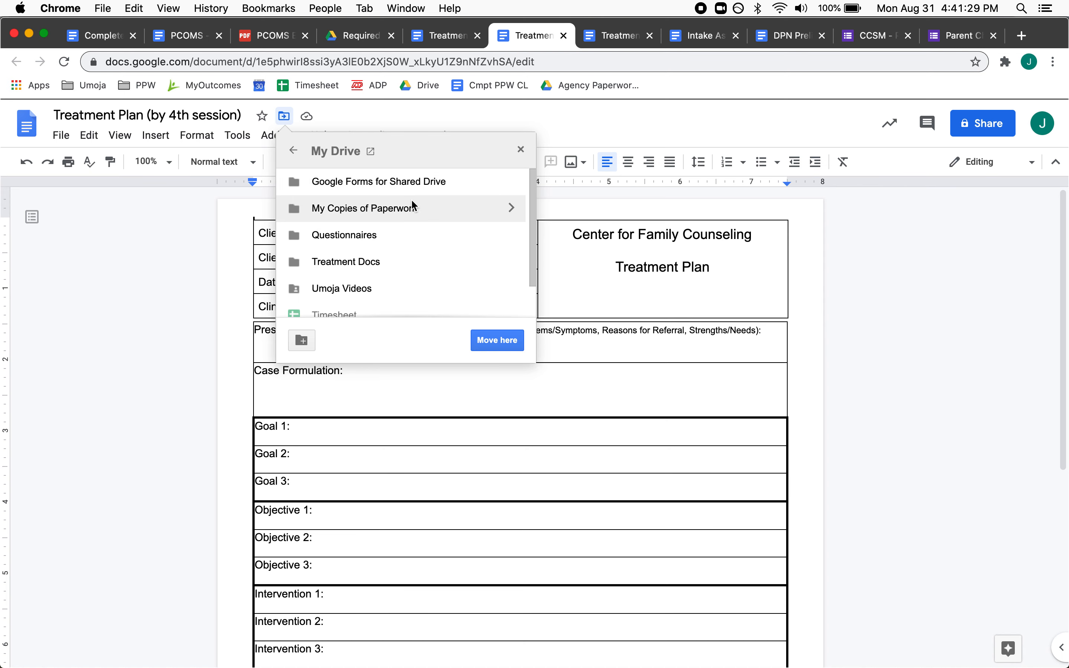
pyautogui.moveTo(520, 151)
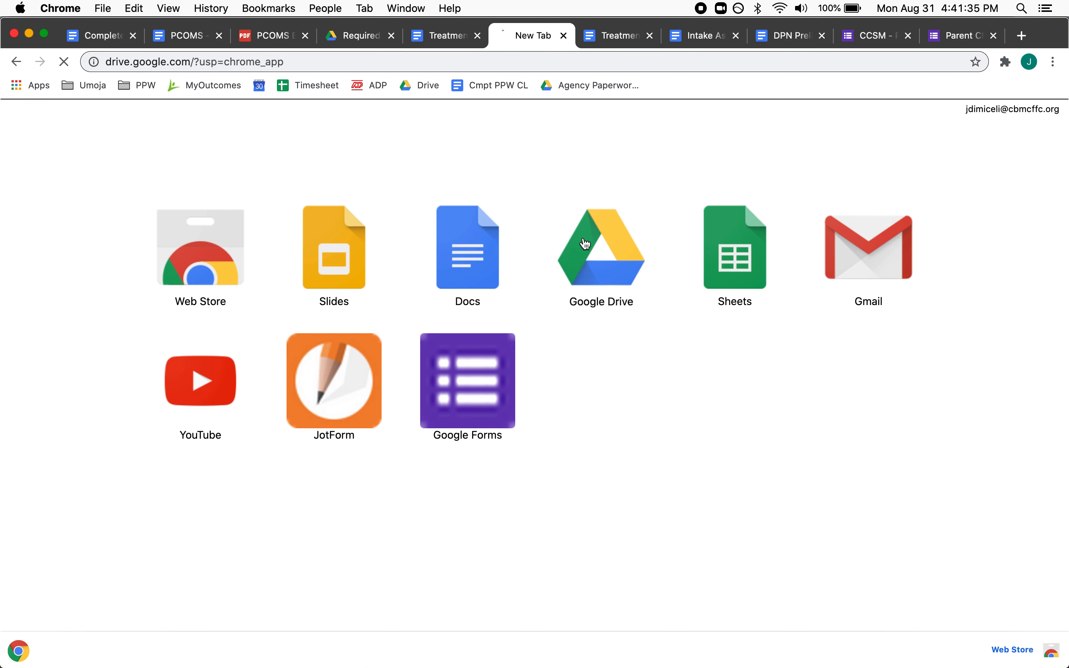
# - Browse My Drive and view the Treatment Docs folder holding the Treatment Plan (by 4th session) copy
pyautogui.click(585, 245)
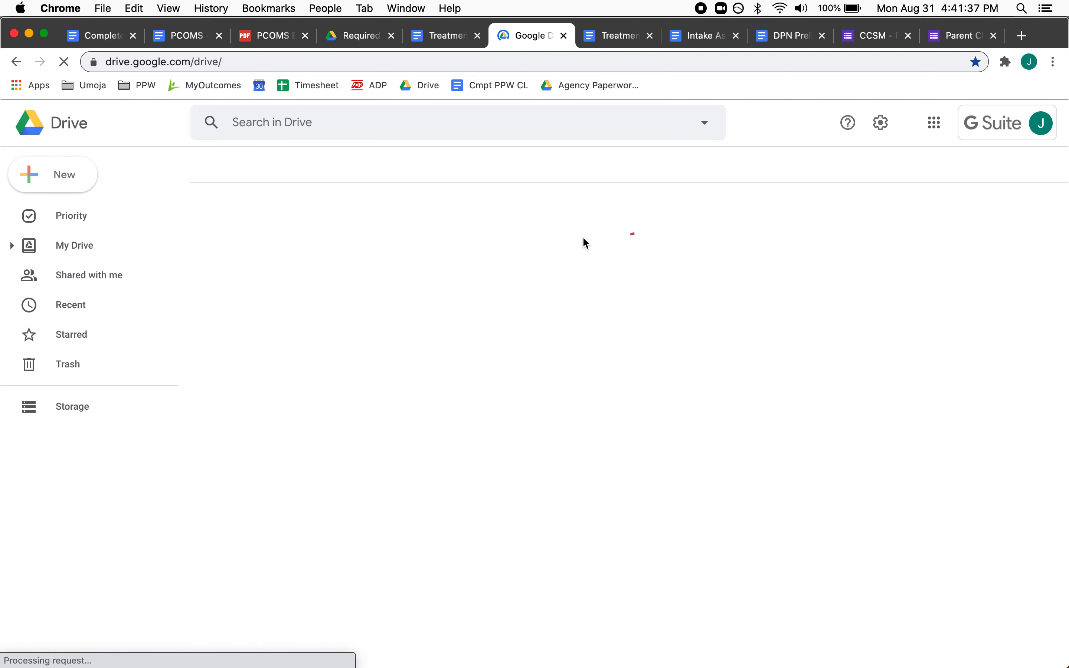
pyautogui.click(74, 246)
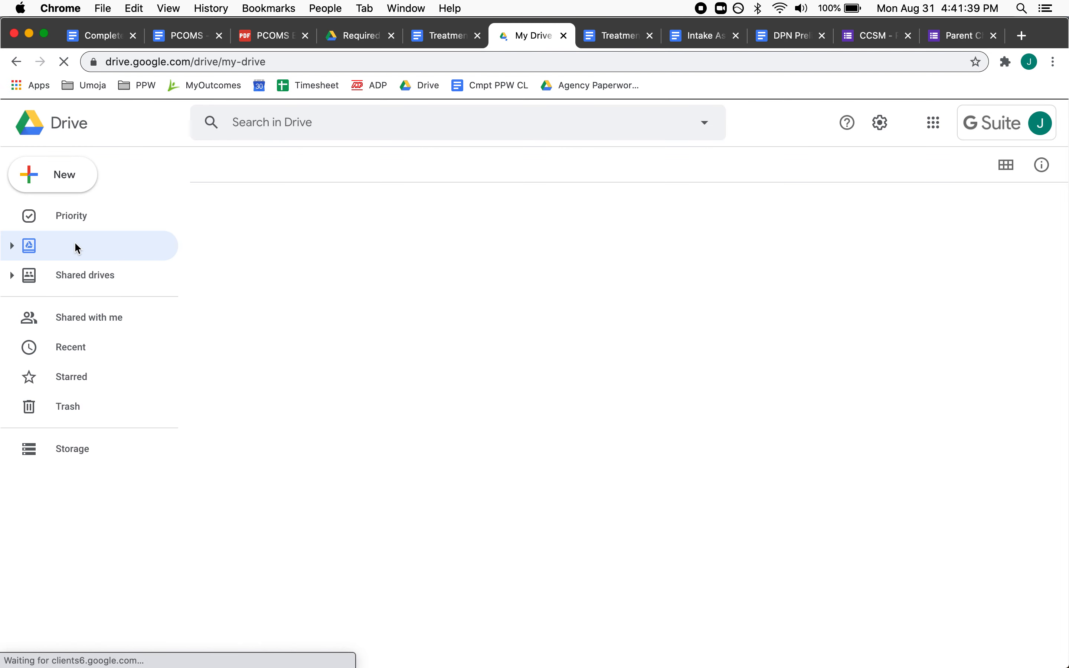
pyautogui.click(75, 246)
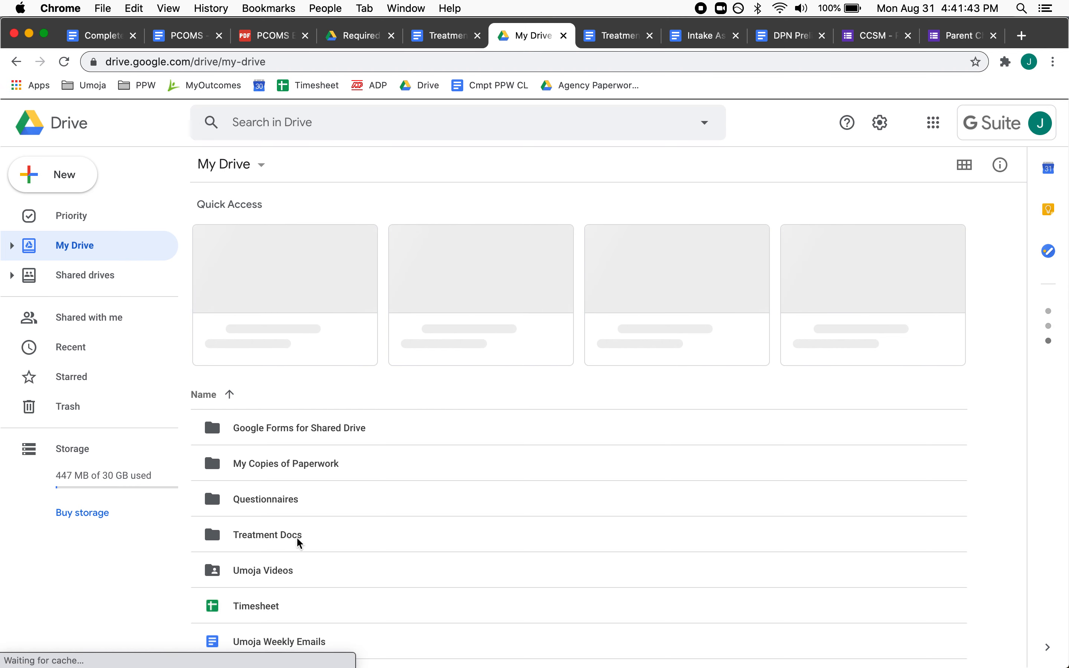
pyautogui.moveTo(298, 544)
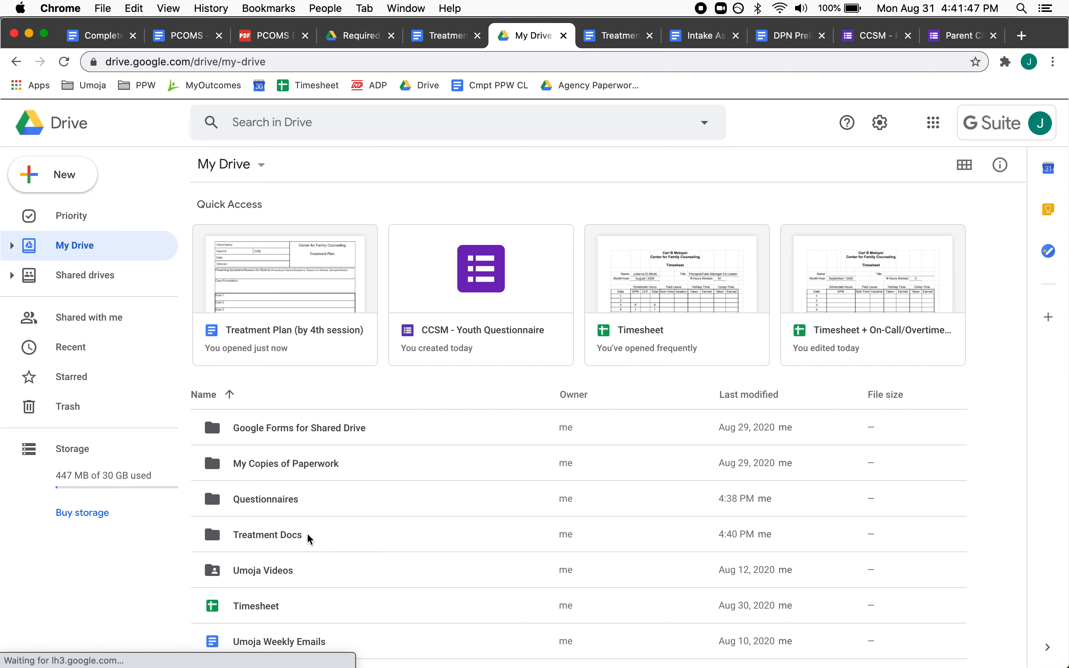
pyautogui.doubleClick(268, 534)
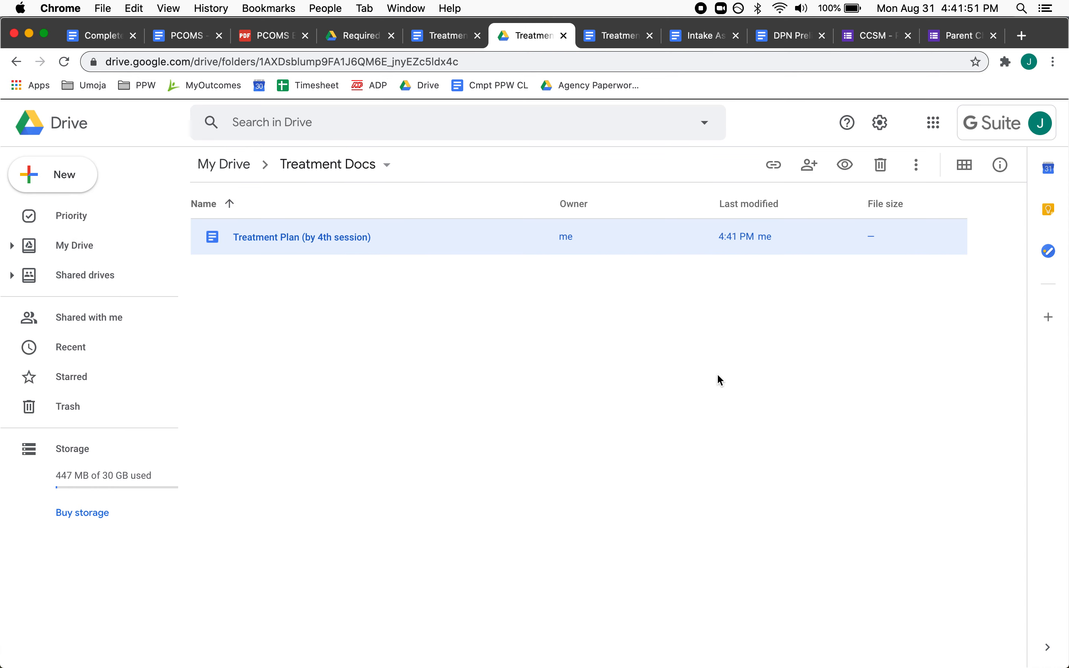
pyautogui.moveTo(753, 290)
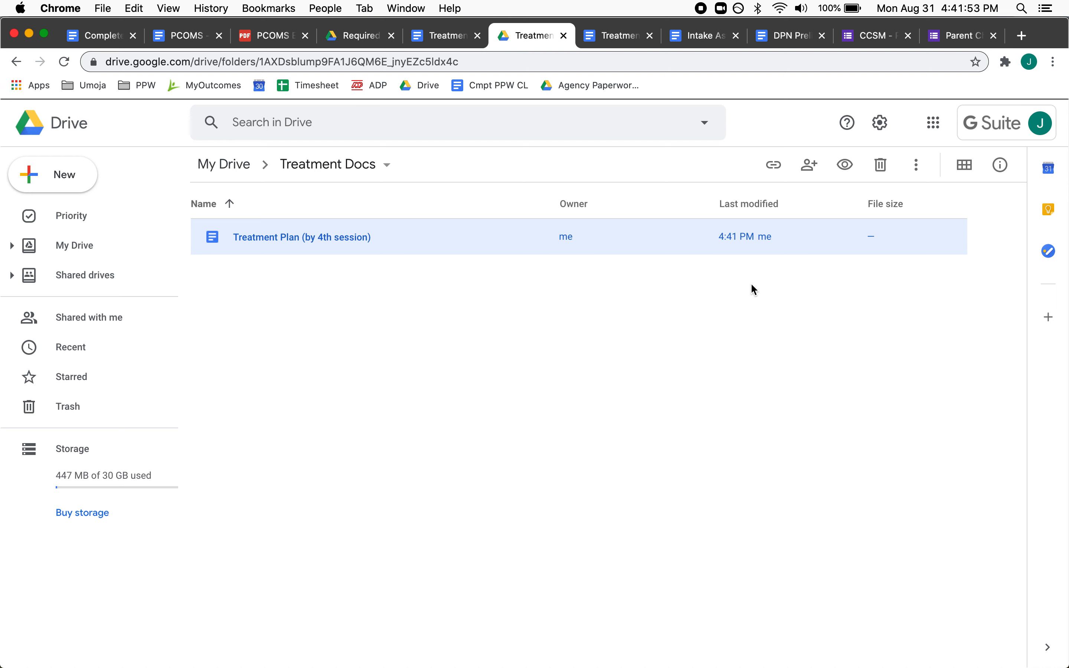